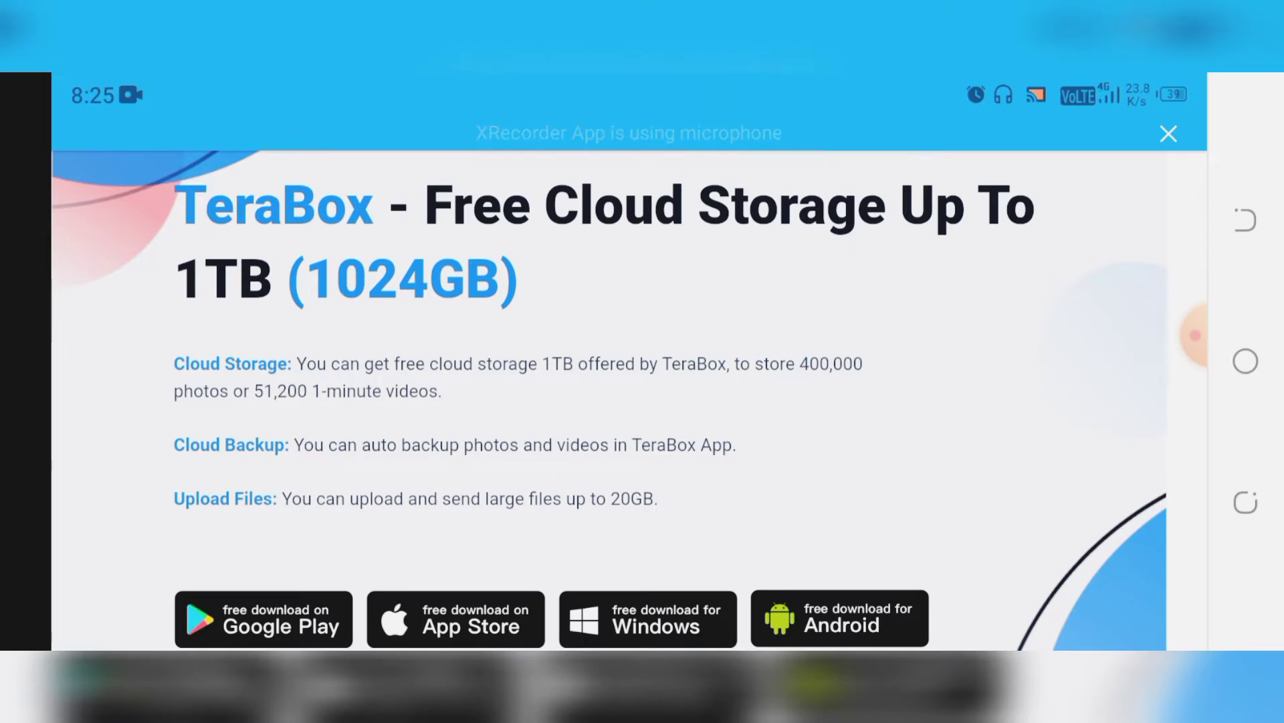
Scroll through the TeraBox landing page and choose Login with Google
scroll("down", 3)
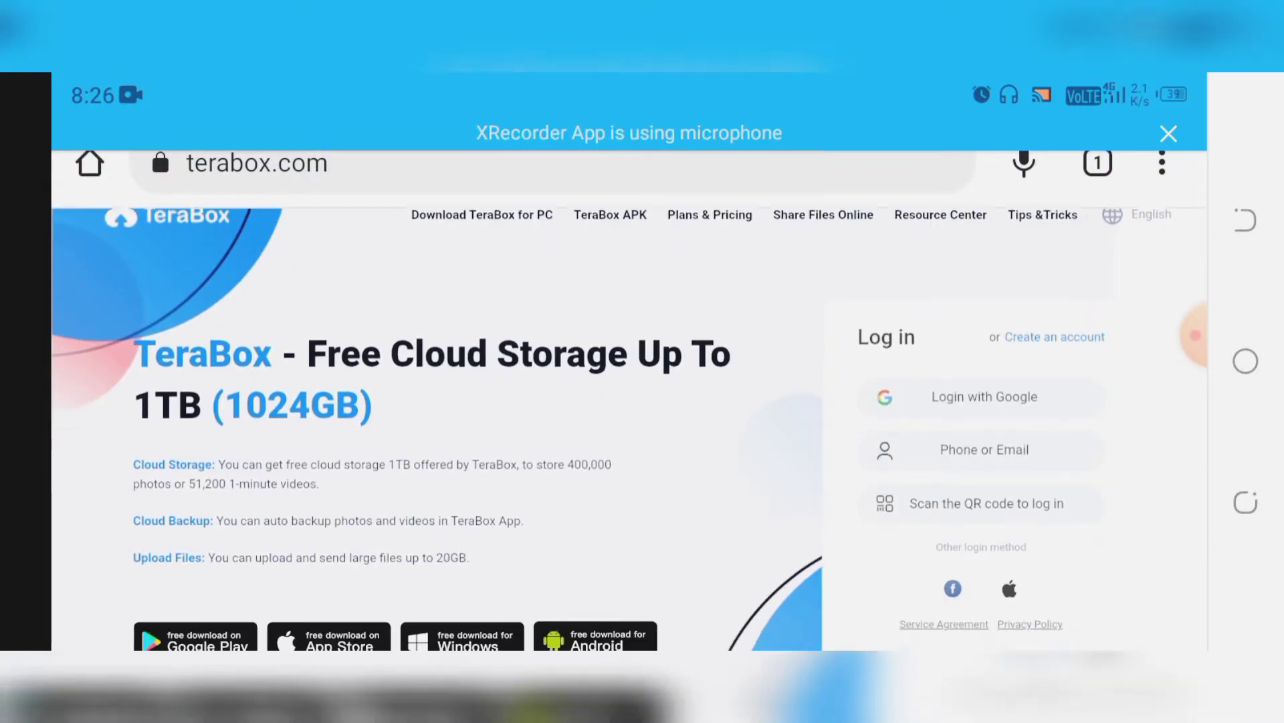
scroll("down", 3)
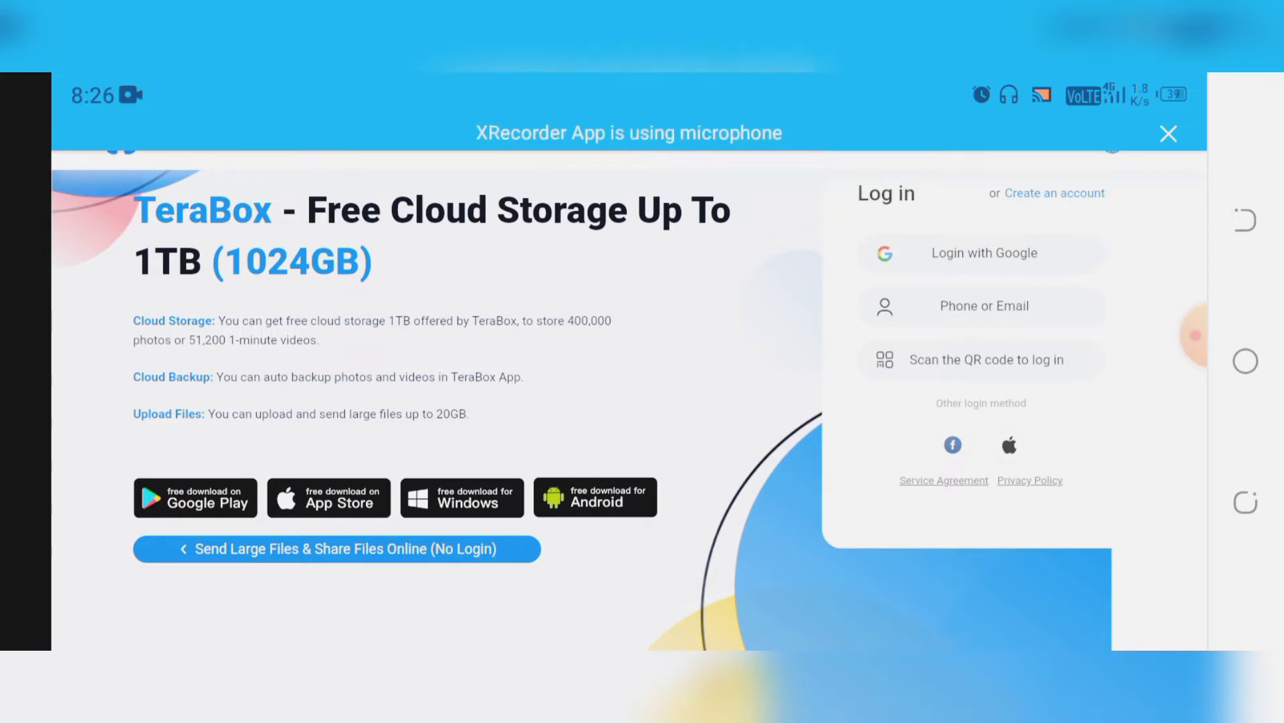
scroll("down", 3)
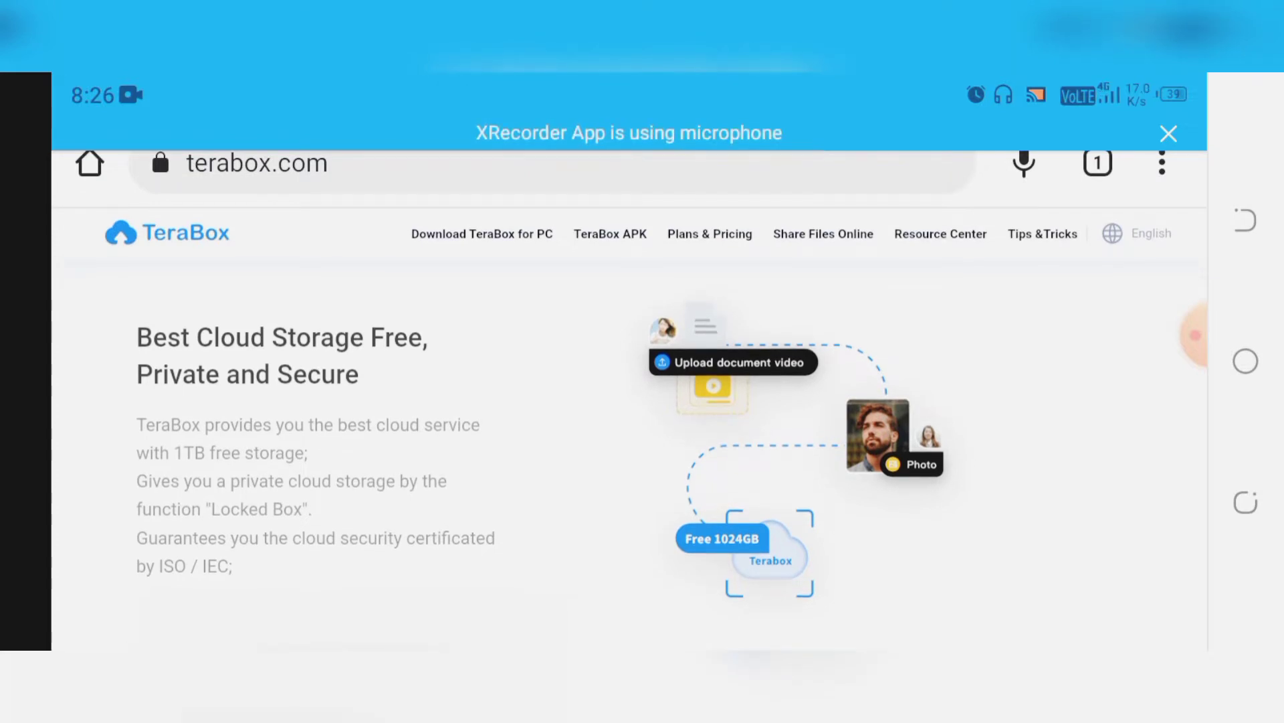
scroll("down", 3)
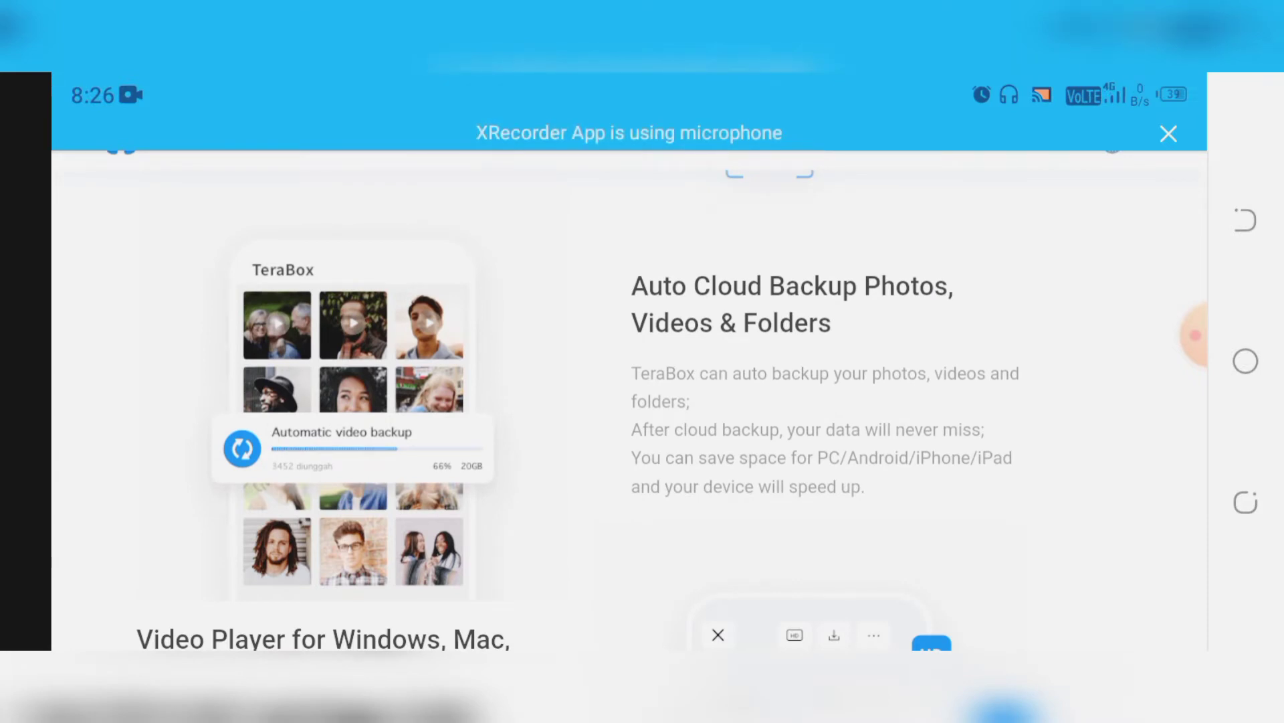
scroll("down", 3)
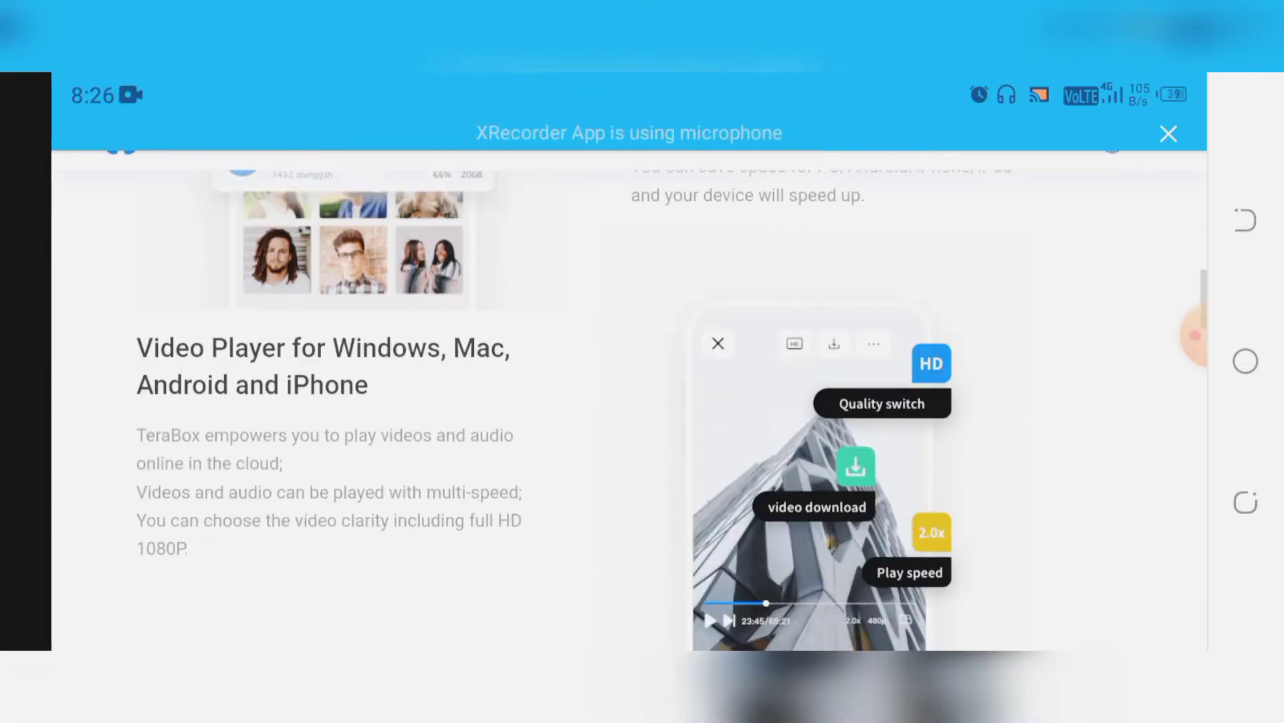
scroll("down", 3)
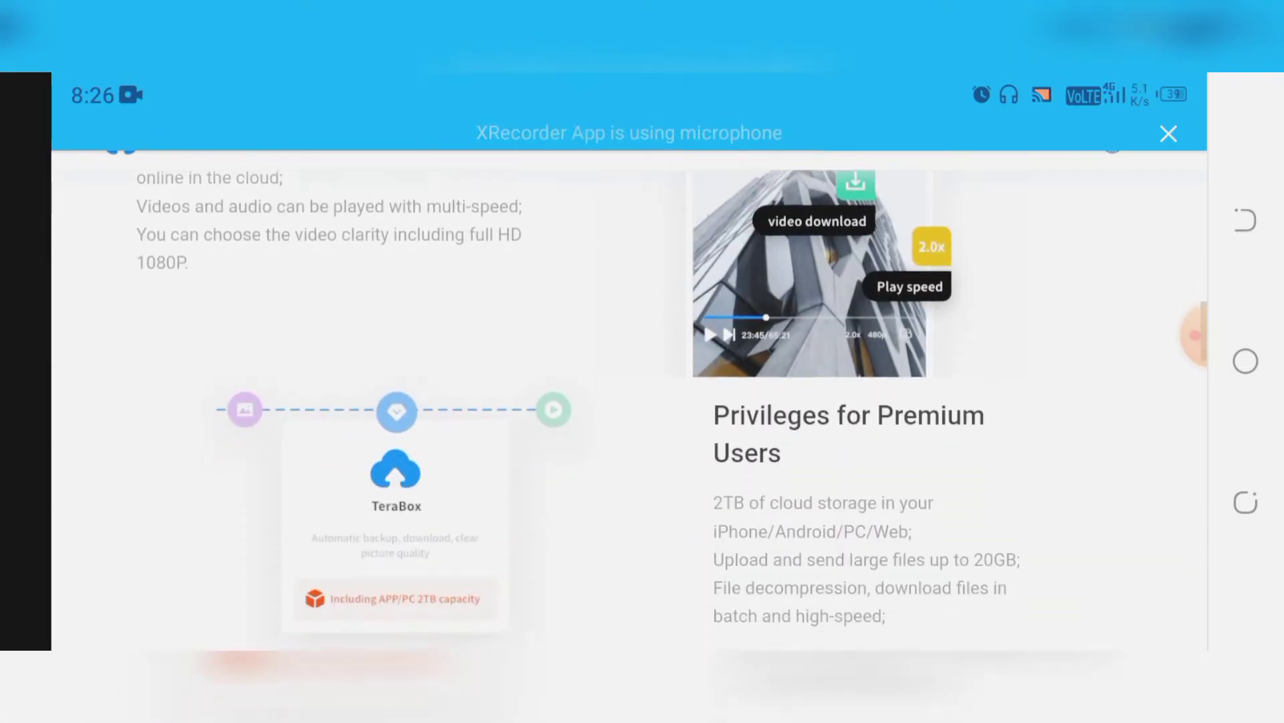
scroll("down", 3)
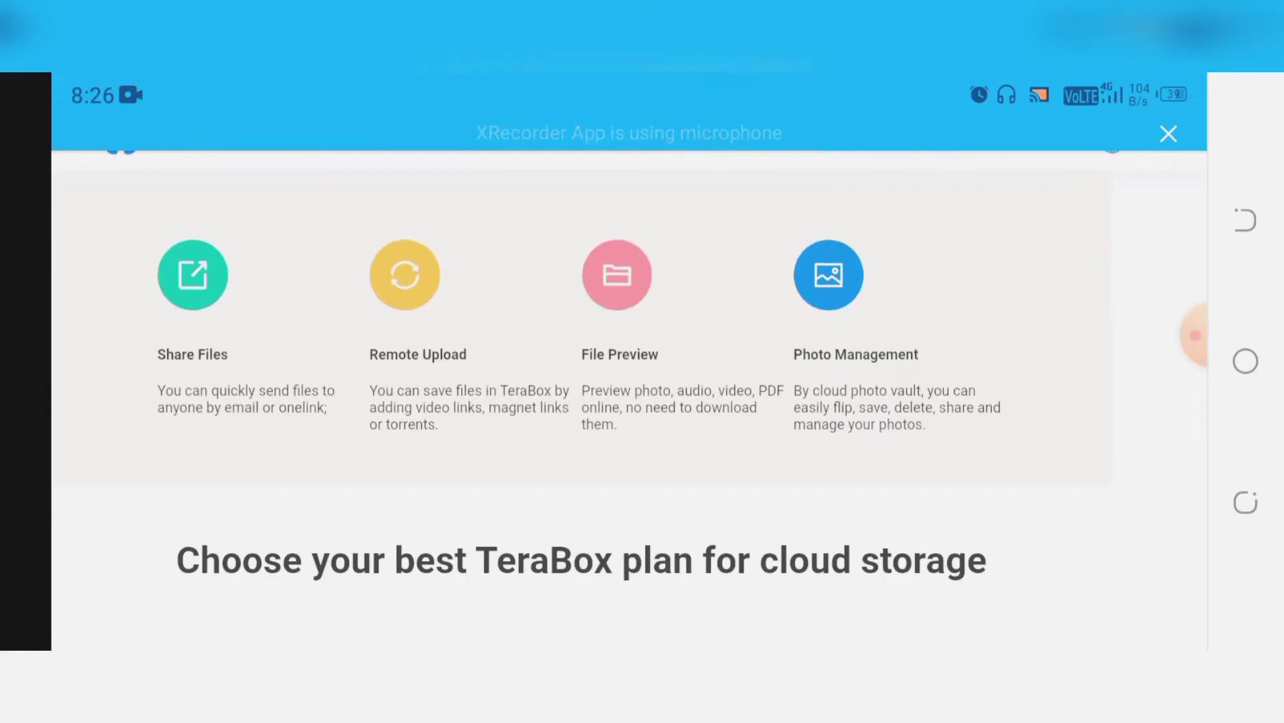
scroll("down", 3)
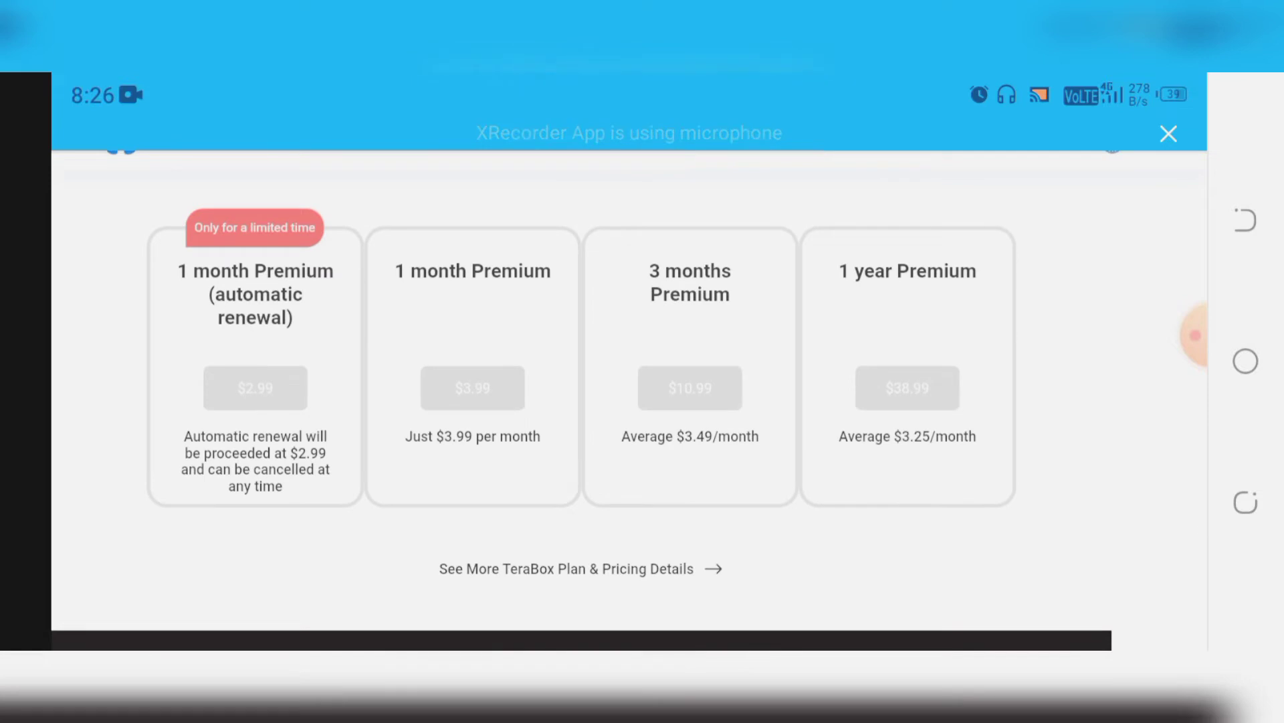
scroll("down", 3)
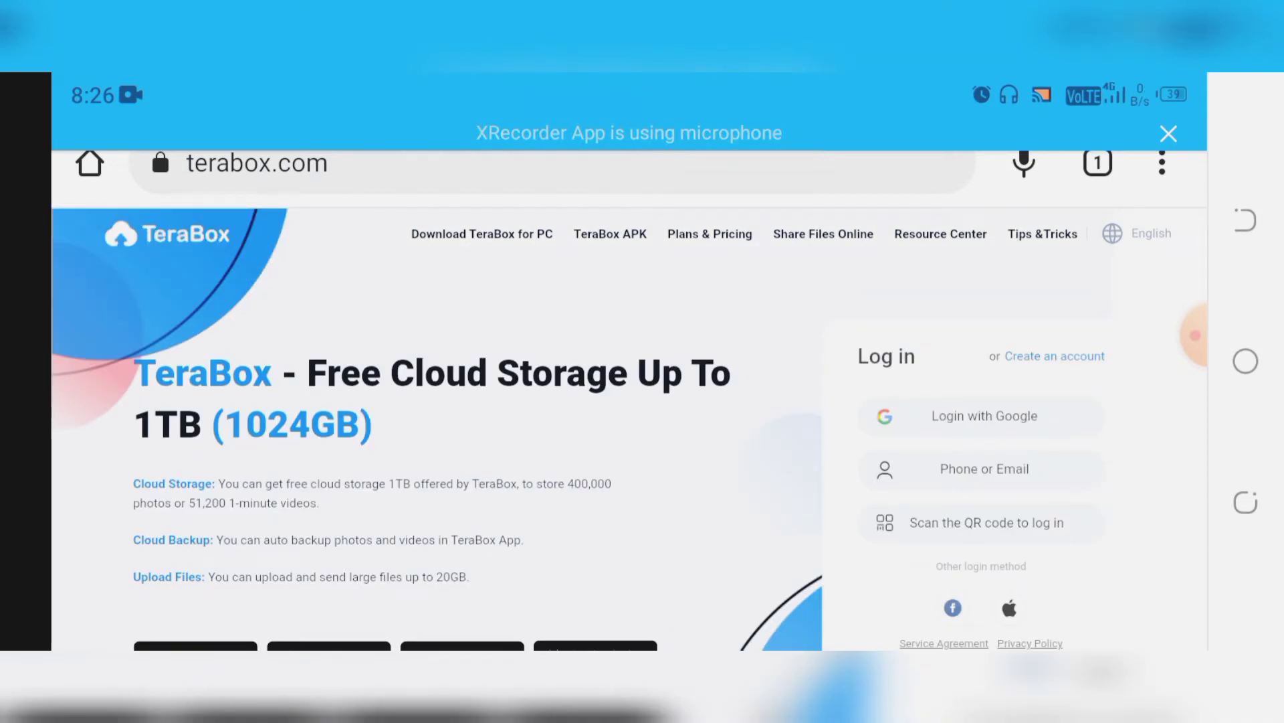
left_click(984, 415)
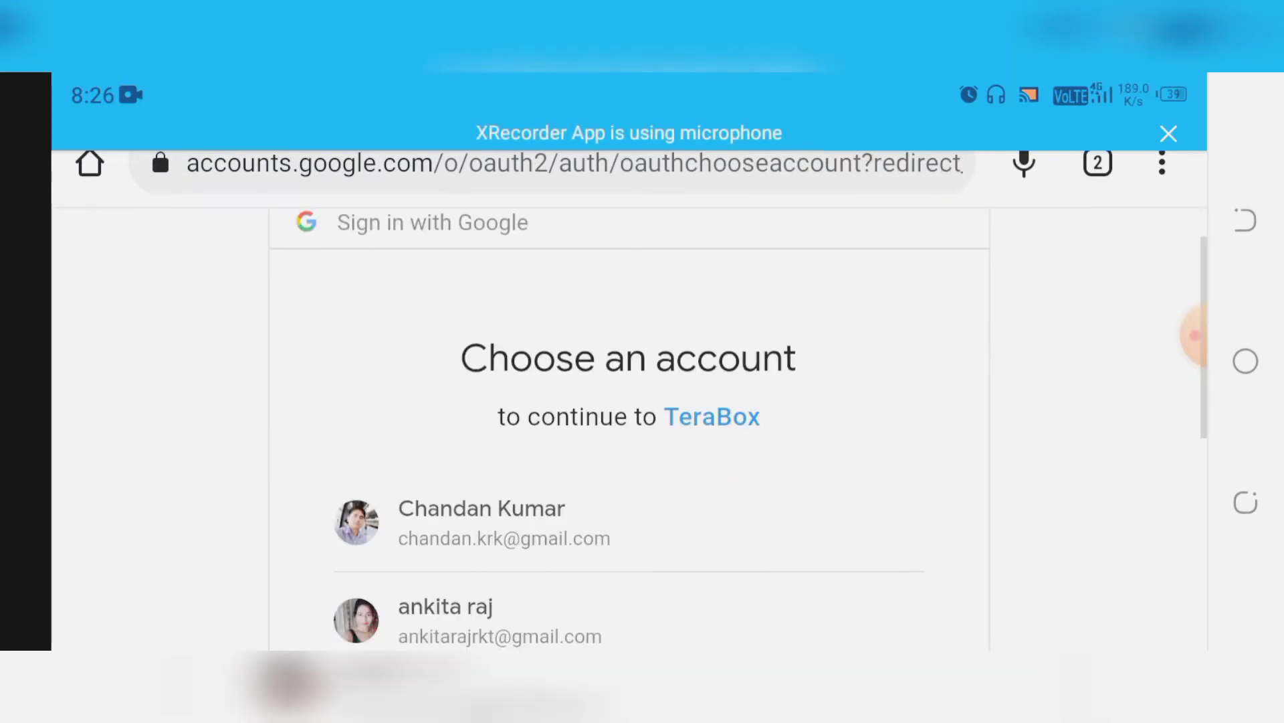
Pick the first existing Google account so the empty All files view loads
scroll("down", 3)
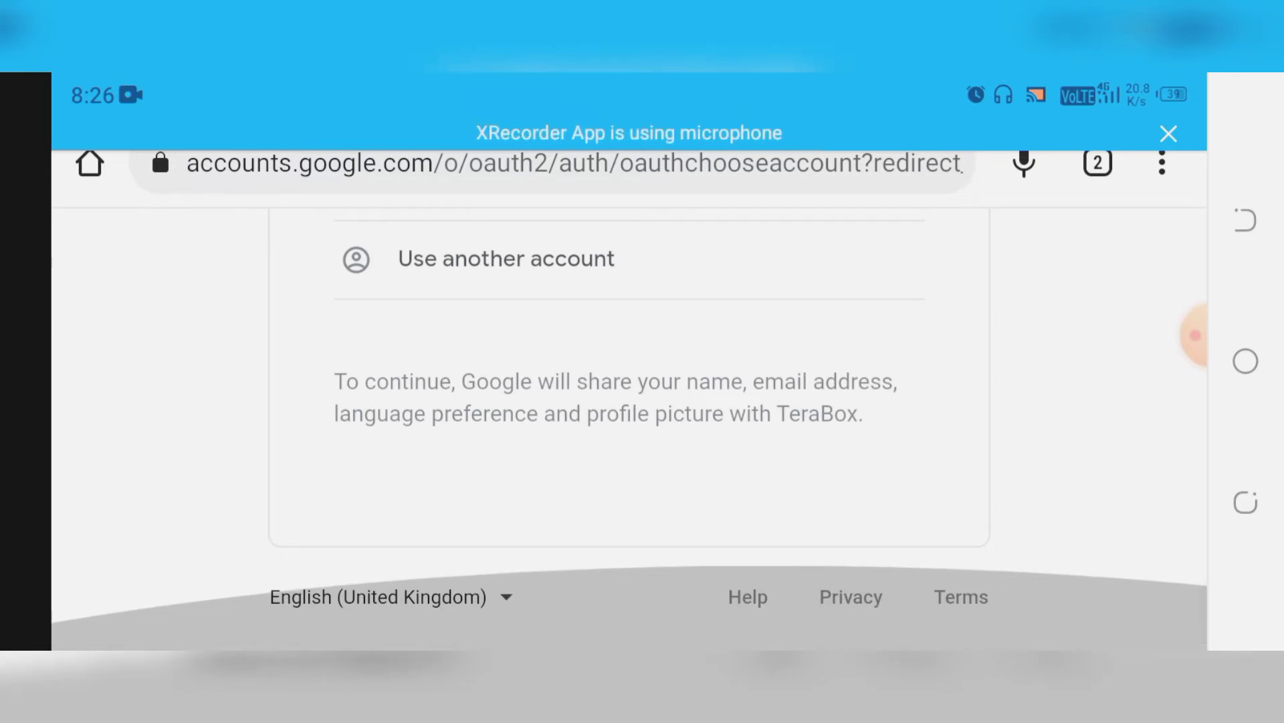
scroll("up", 3)
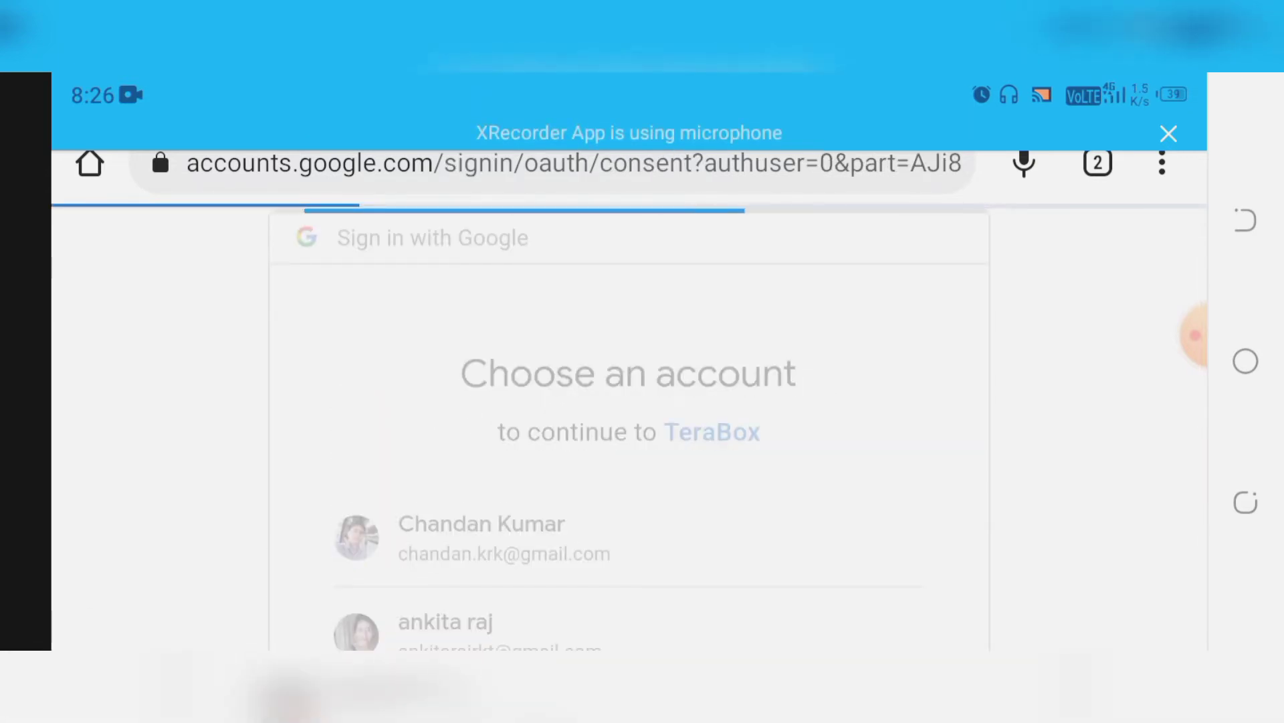
left_click(481, 537)
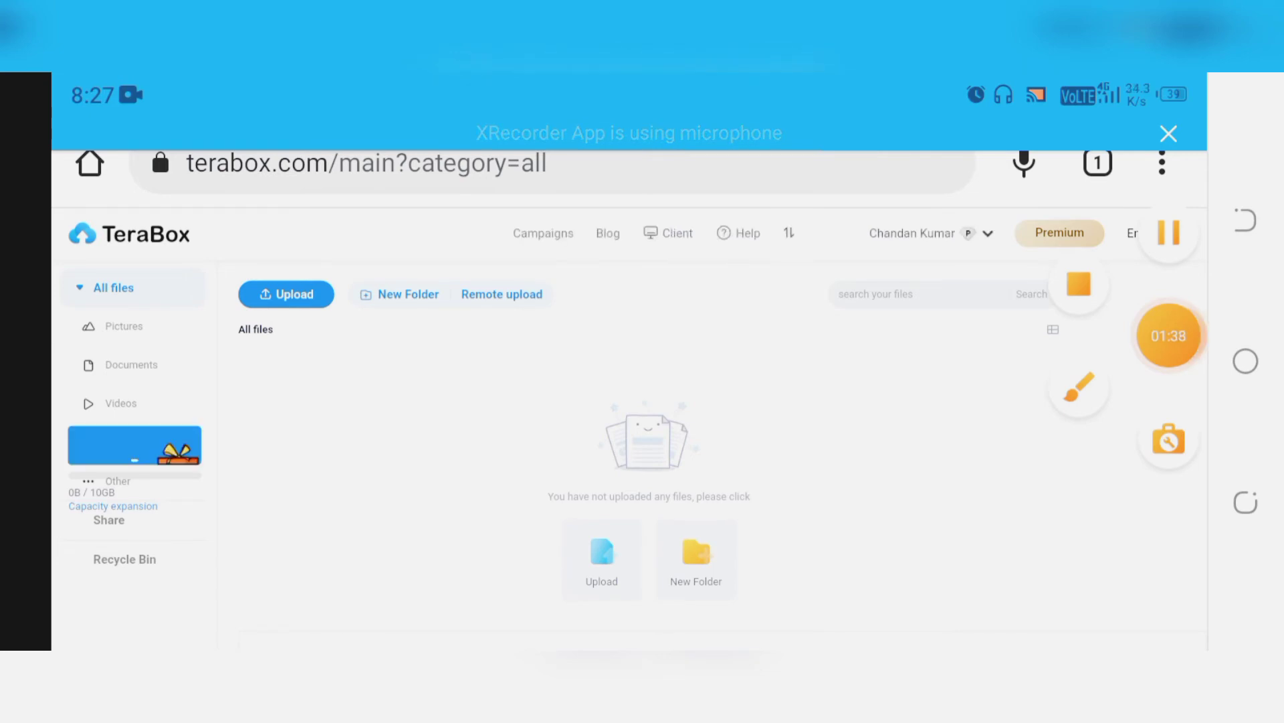
Browse the English interface-language list and close it unchanged
left_click(1155, 232)
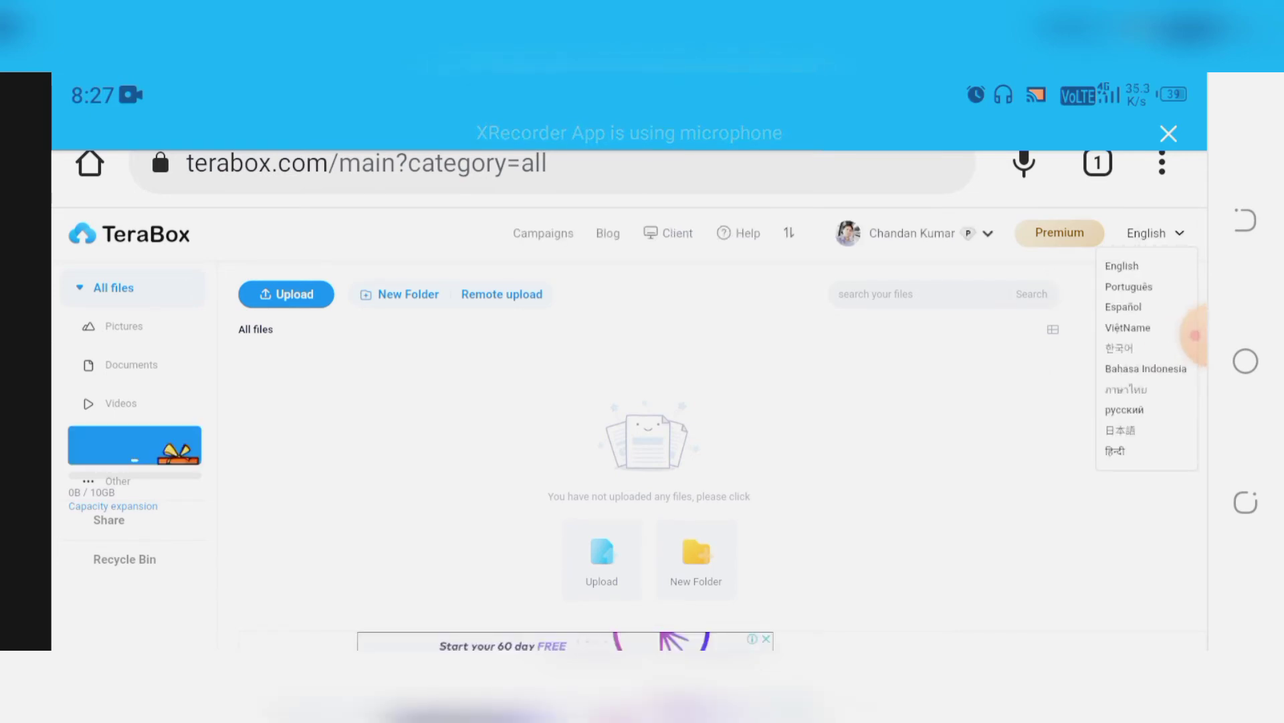
scroll("down", 3)
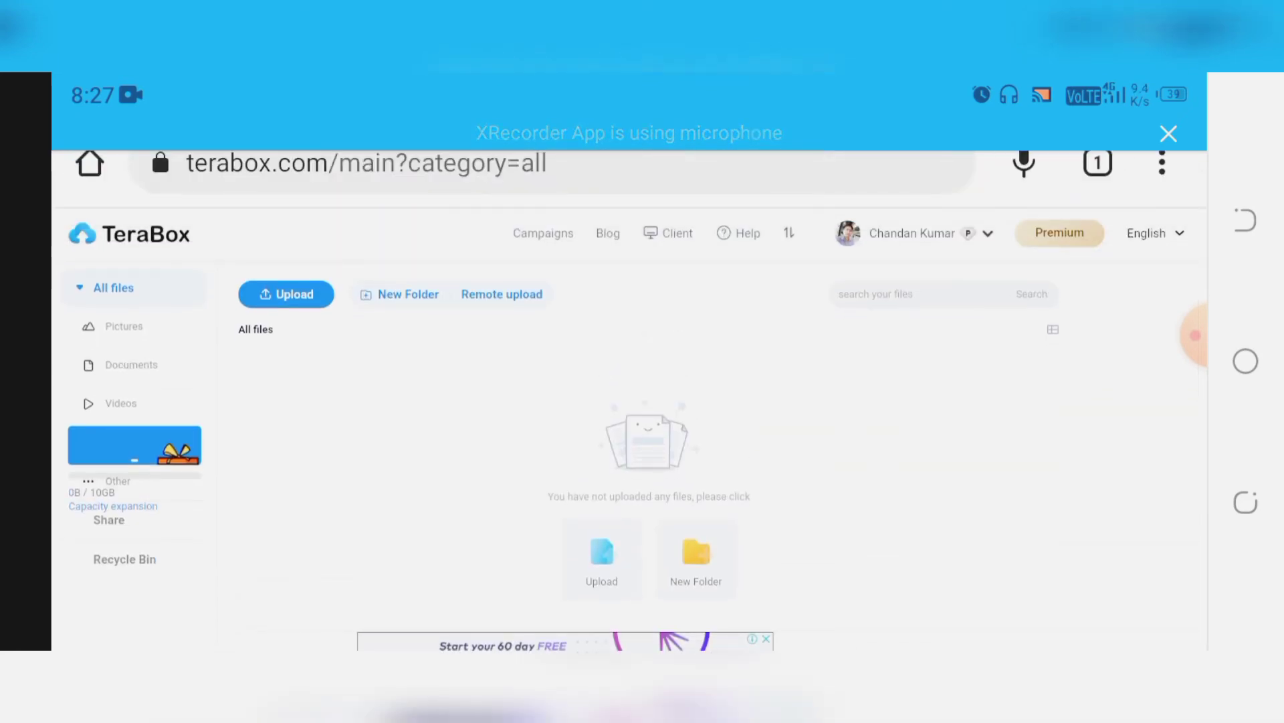
left_click(287, 294)
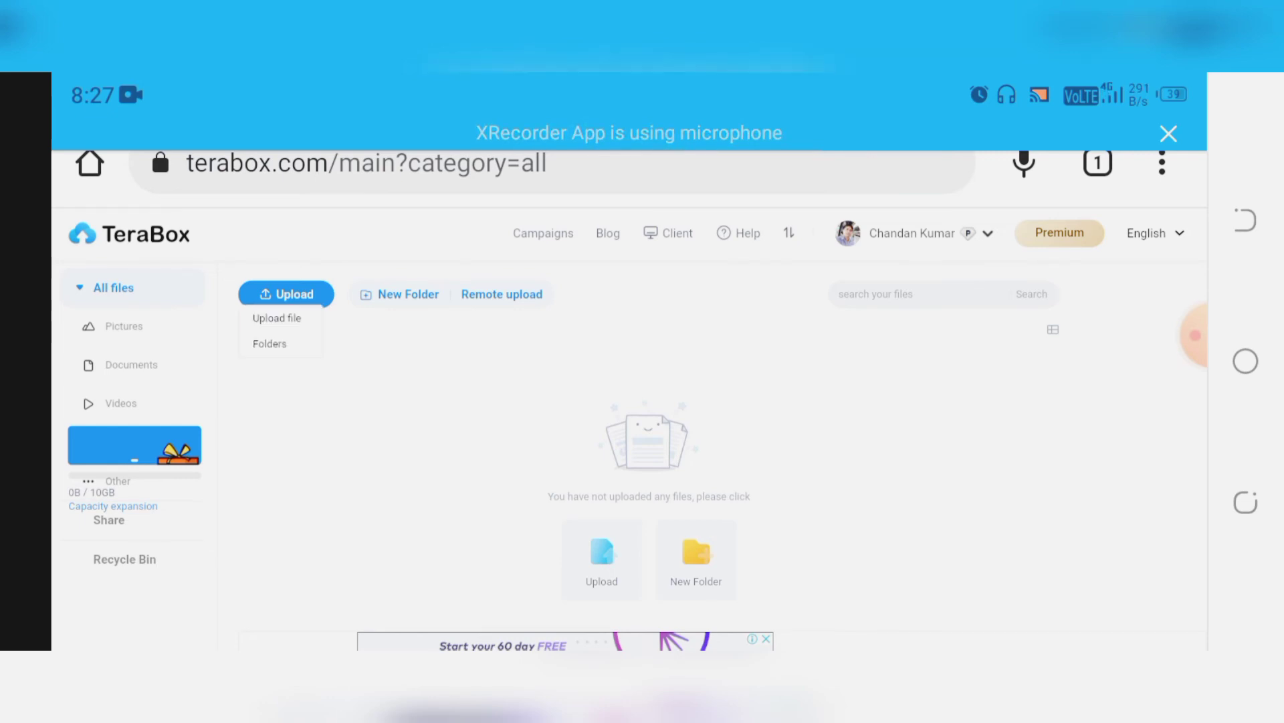
Reveal the Upload menu's Upload file / Folders choices on the empty storage
left_click(276, 319)
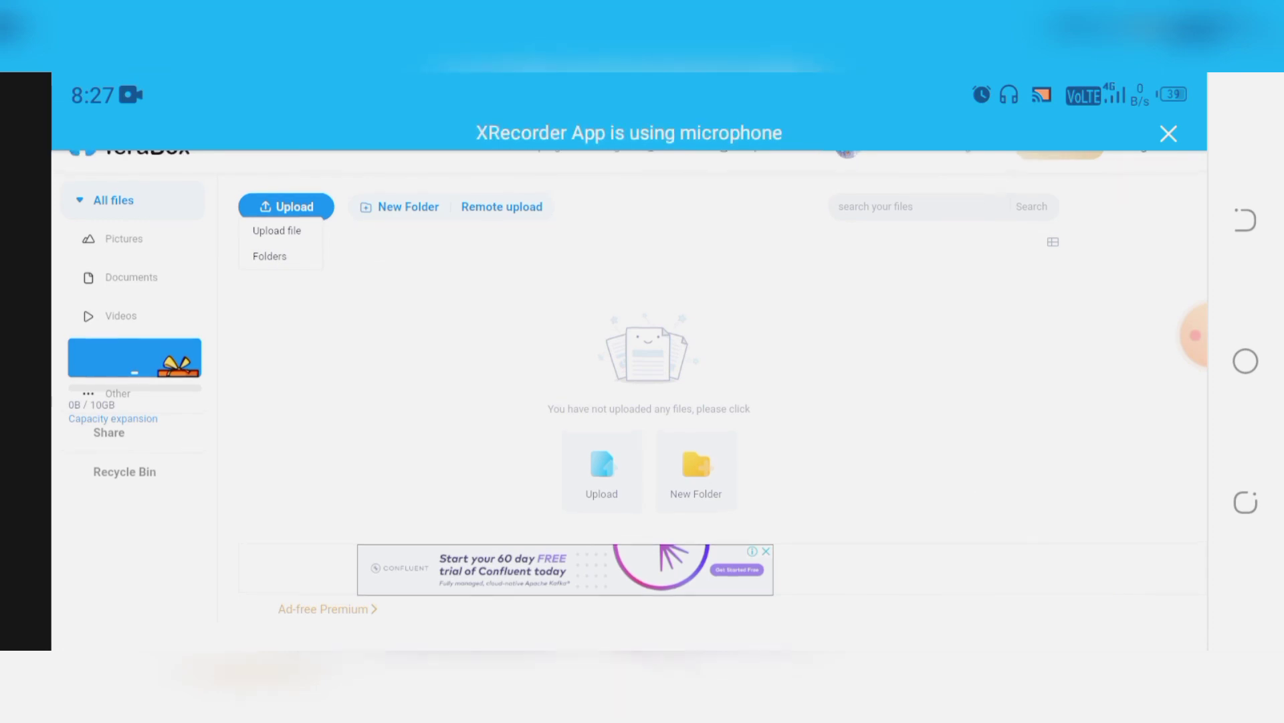
scroll("down", 3)
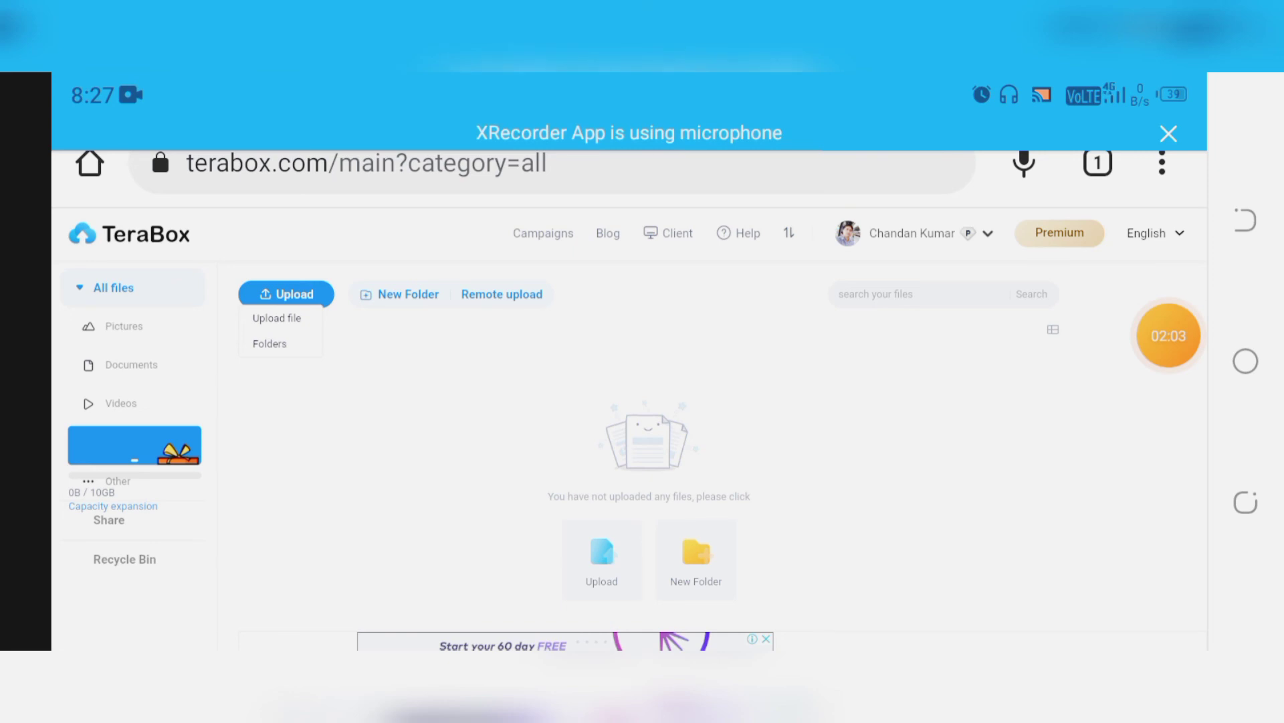
left_click(1167, 334)
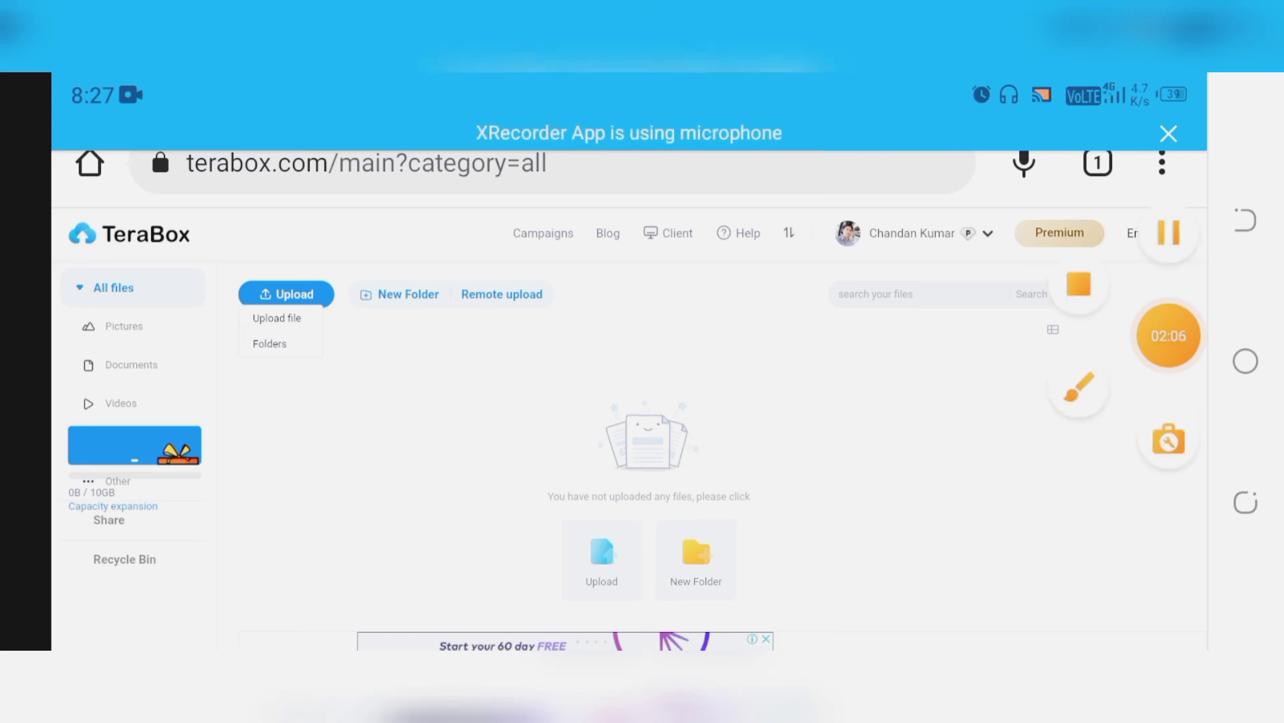